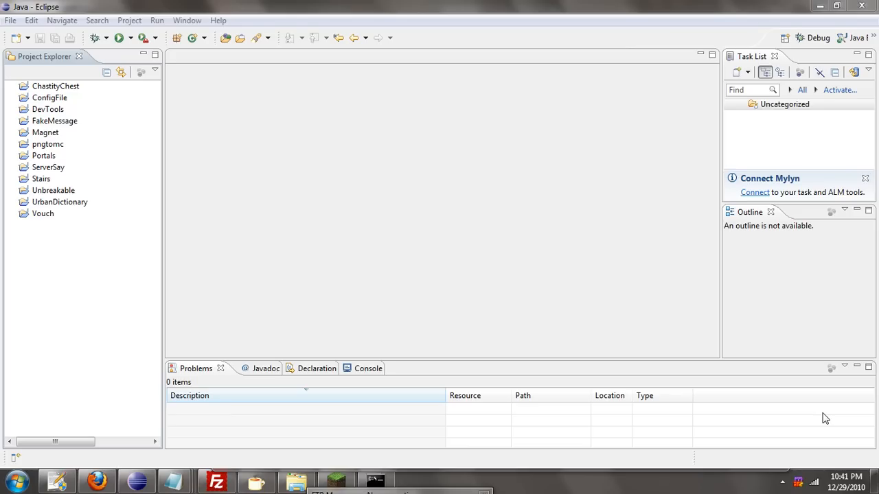
{"action": "mouse_move", "coordinate": [845, 458]}
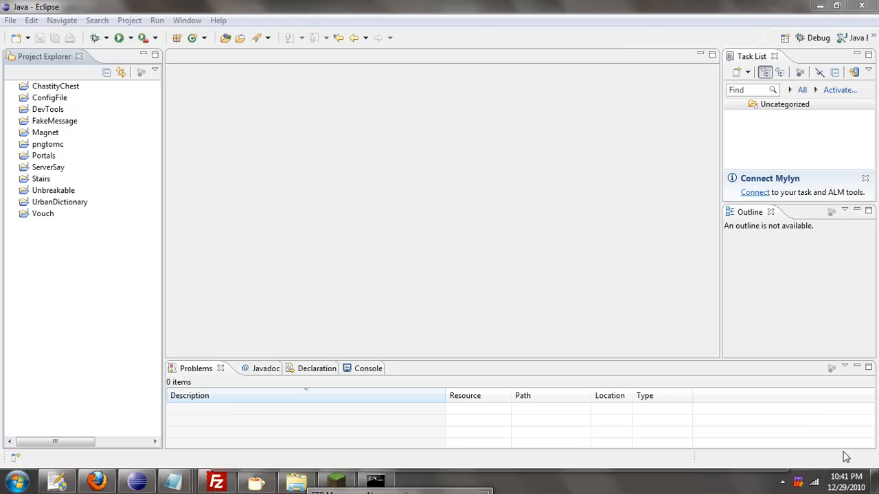
{"action": "mouse_move", "coordinate": [837, 456]}
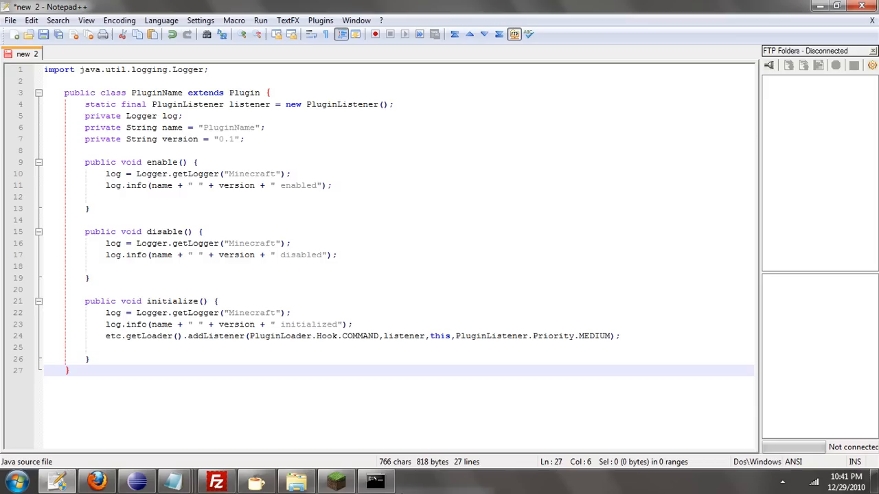
{"action": "mouse_move", "coordinate": [288, 349]}
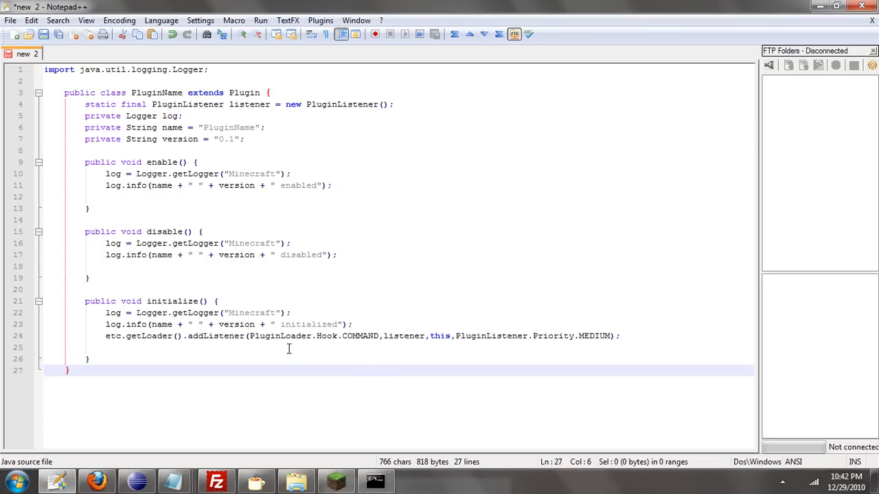
{"action": "mouse_move", "coordinate": [97, 469]}
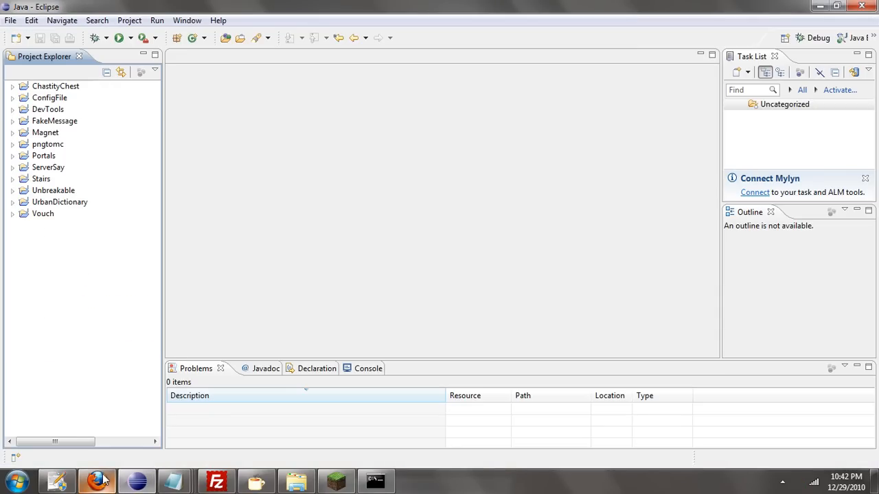
{"action": "mouse_move", "coordinate": [439, 280]}
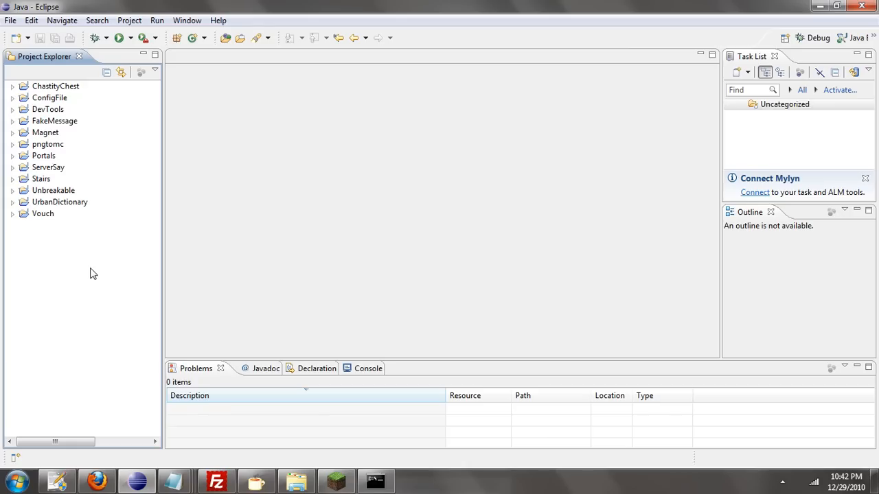
{"action": "mouse_move", "coordinate": [99, 264]}
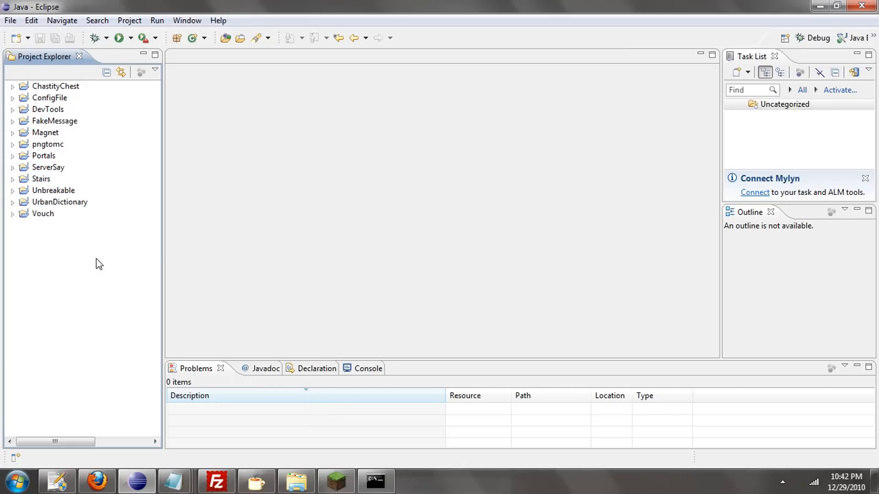
- Create a new Java project named TestPlugin with default settings via File > New
{"action": "left_click", "coordinate": [11, 21]}
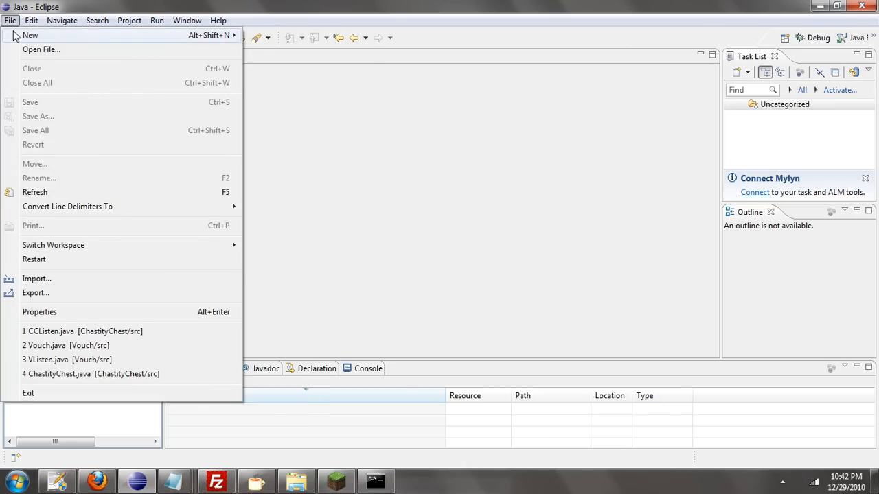
{"action": "left_click", "coordinate": [30, 35]}
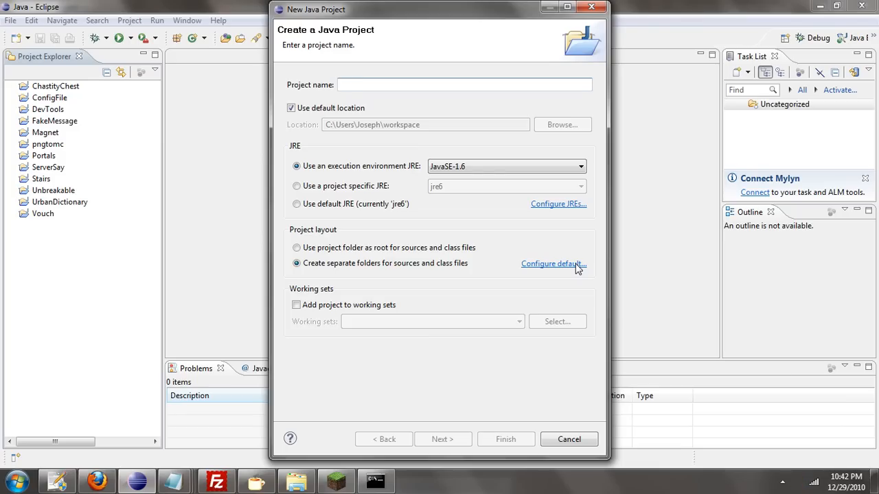
{"action": "type", "text": "TestPlugin"}
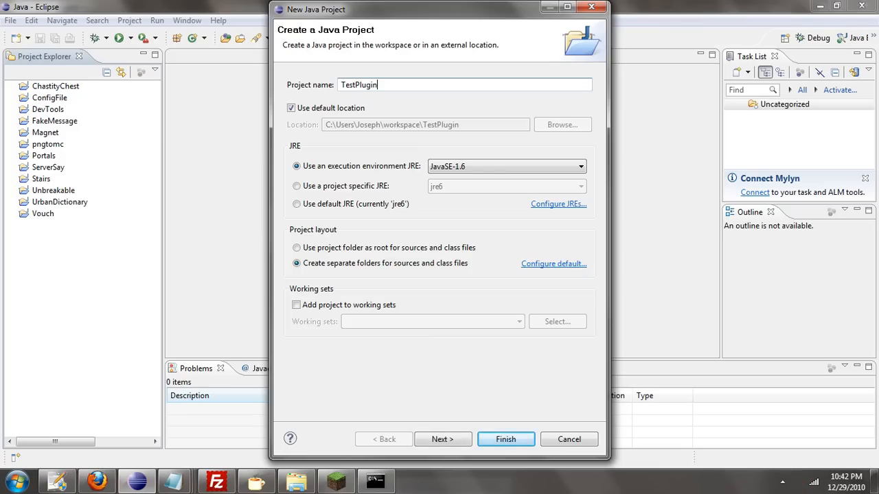
{"action": "left_click", "coordinate": [505, 439]}
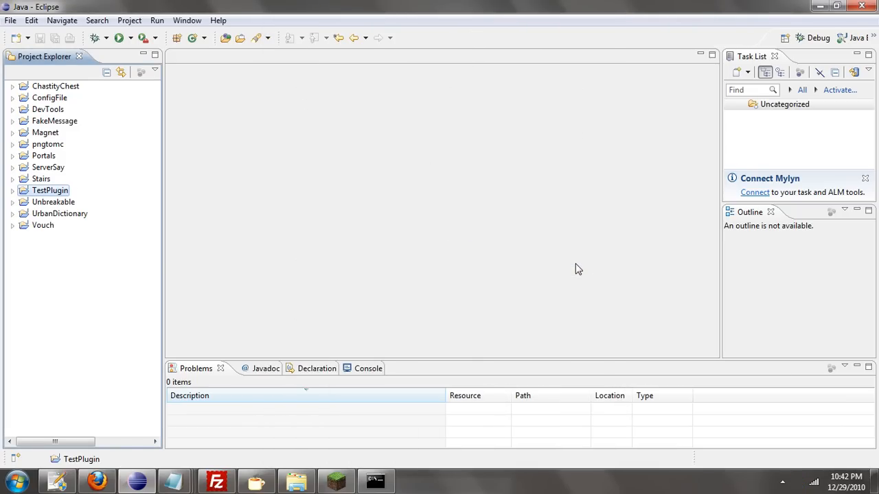
- Go to TestPlugin's build path properties and browse for external JARs
{"action": "right_click", "coordinate": [49, 190]}
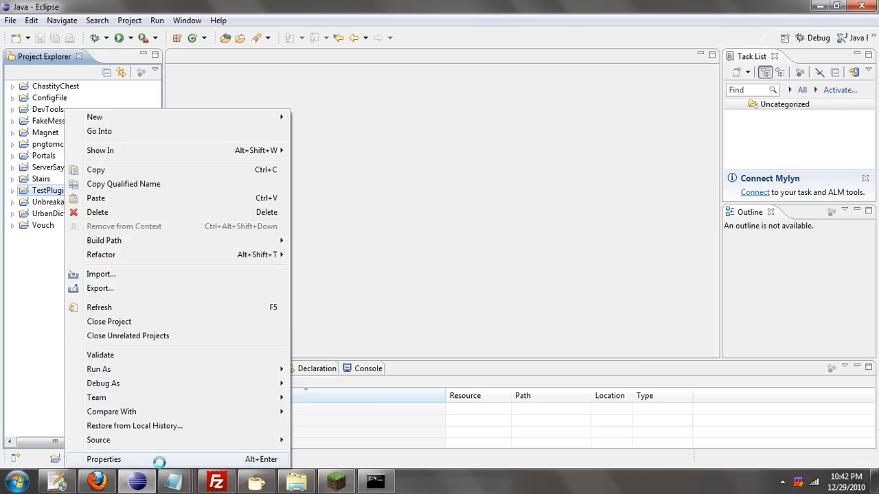
{"action": "left_click", "coordinate": [105, 459]}
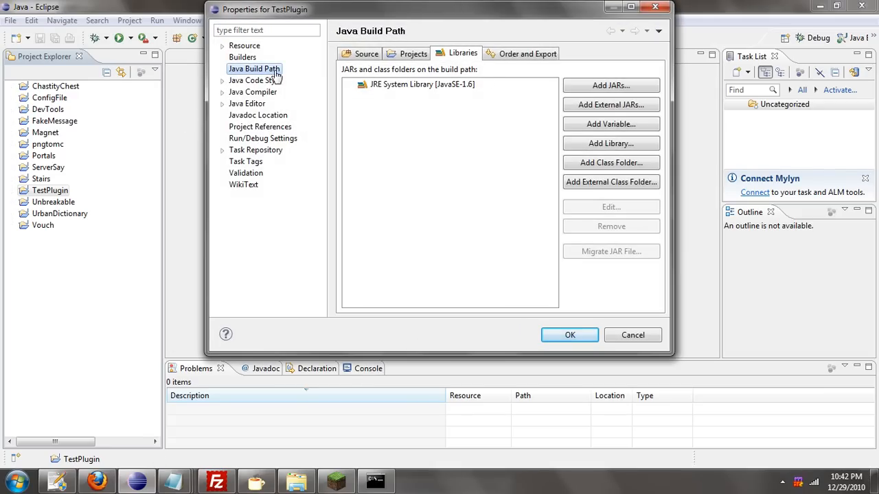
{"action": "left_click", "coordinate": [610, 104]}
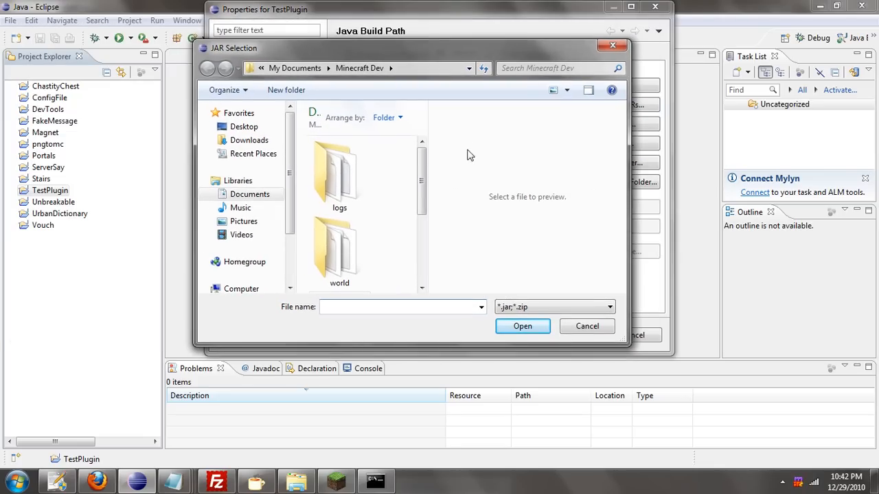
{"action": "scroll", "scroll_direction": "down", "scroll_amount": 3}
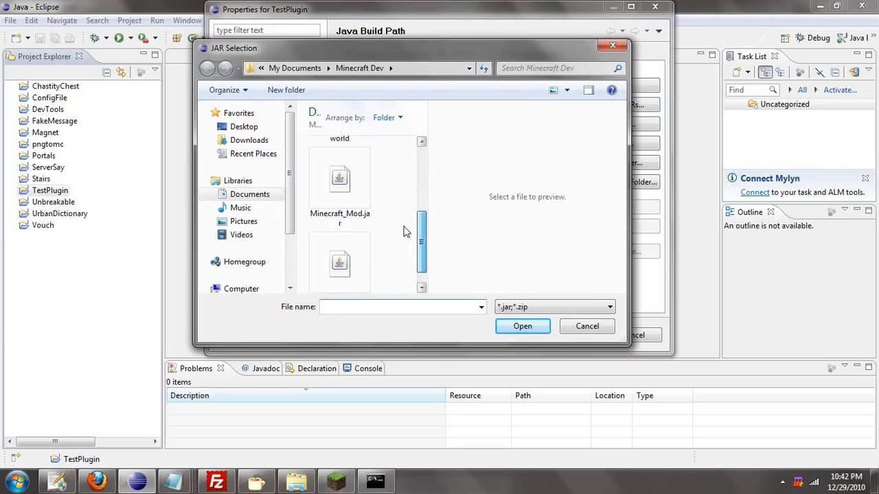
- Select Minecraft_Mod.jar and minecraft_server.jar, add them to the build path and confirm
{"action": "left_click", "coordinate": [339, 178]}
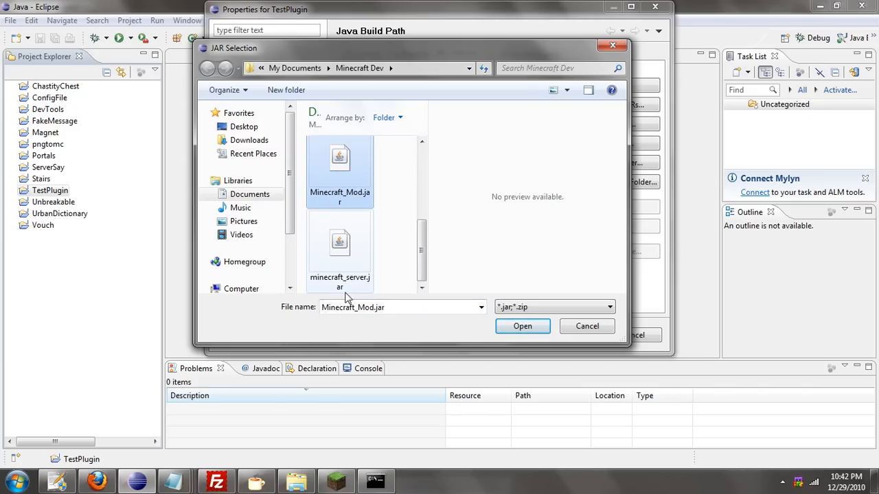
{"action": "left_click", "coordinate": [339, 250]}
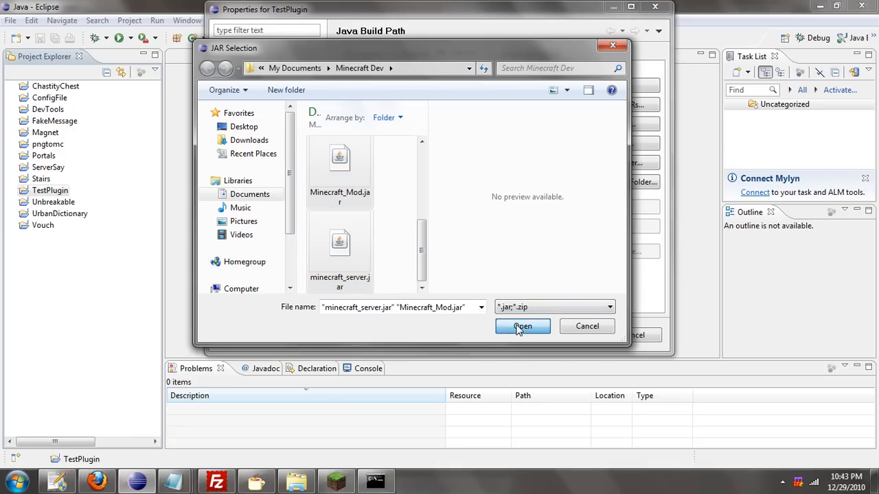
{"action": "left_click", "coordinate": [522, 327]}
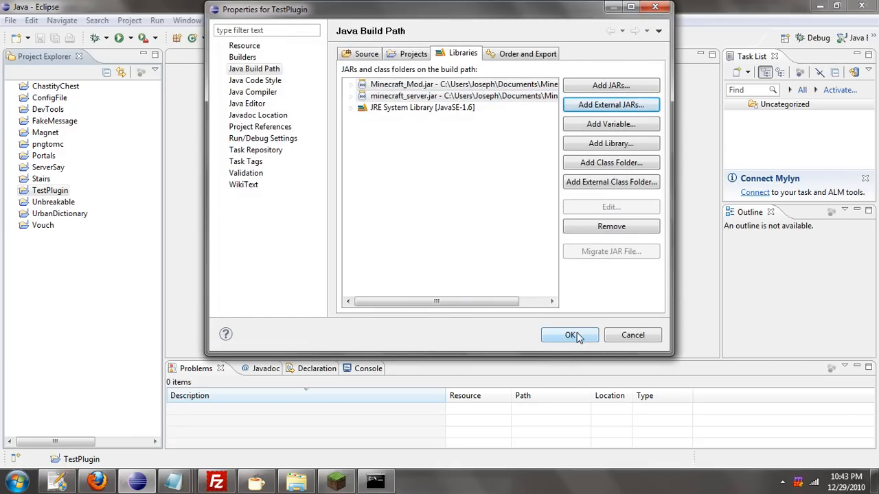
{"action": "left_click", "coordinate": [570, 335]}
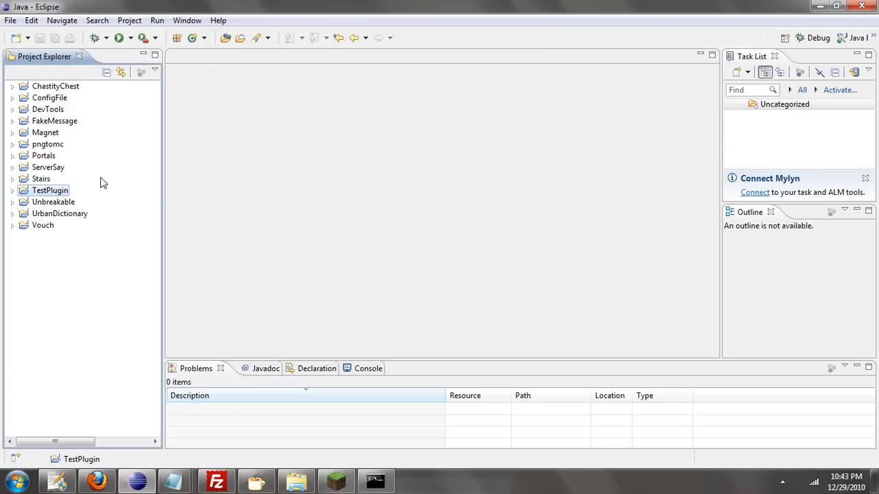
- Create a new empty class TPListen in the TestPlugin src folder
{"action": "left_click", "coordinate": [14, 190]}
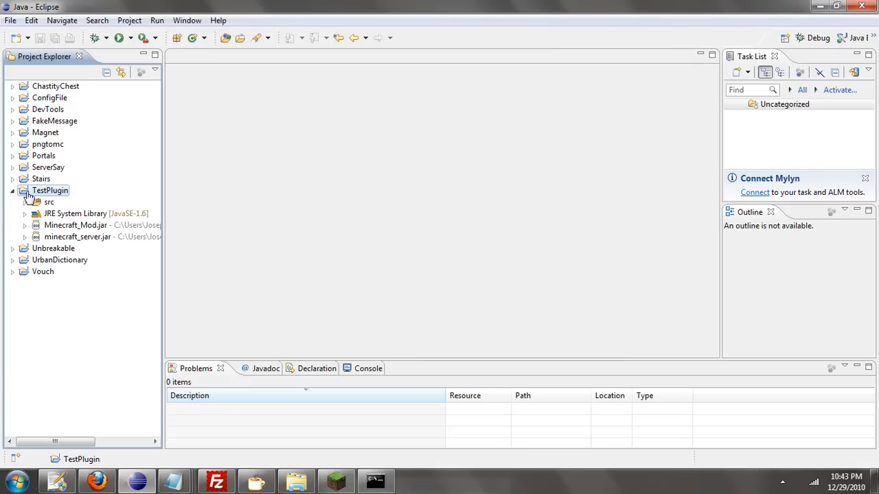
{"action": "right_click", "coordinate": [49, 190]}
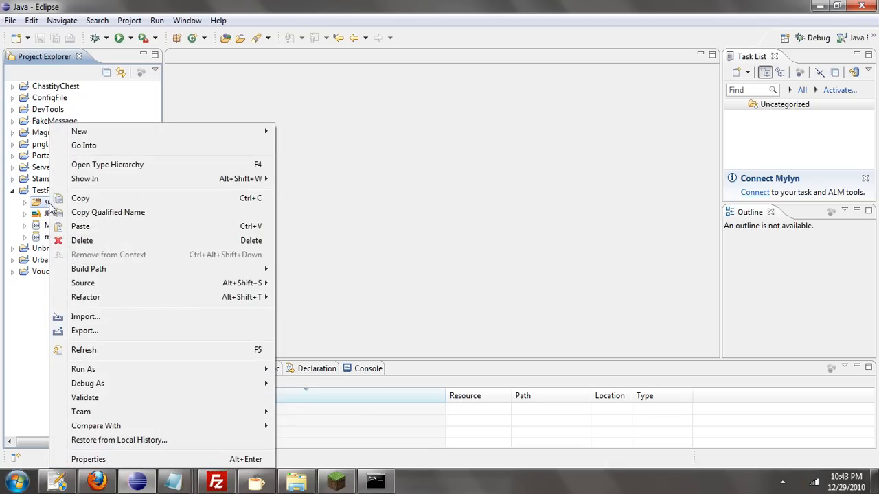
{"action": "mouse_move", "coordinate": [80, 132]}
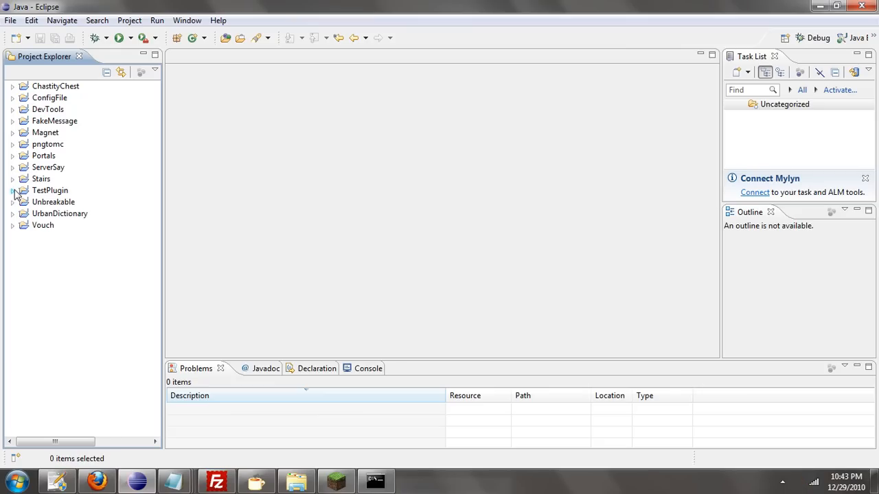
{"action": "left_click", "coordinate": [13, 190]}
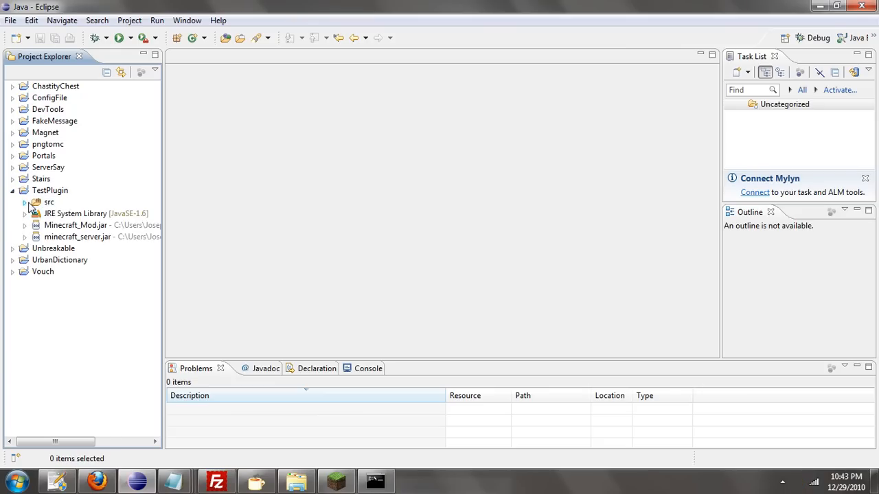
{"action": "right_click", "coordinate": [50, 202]}
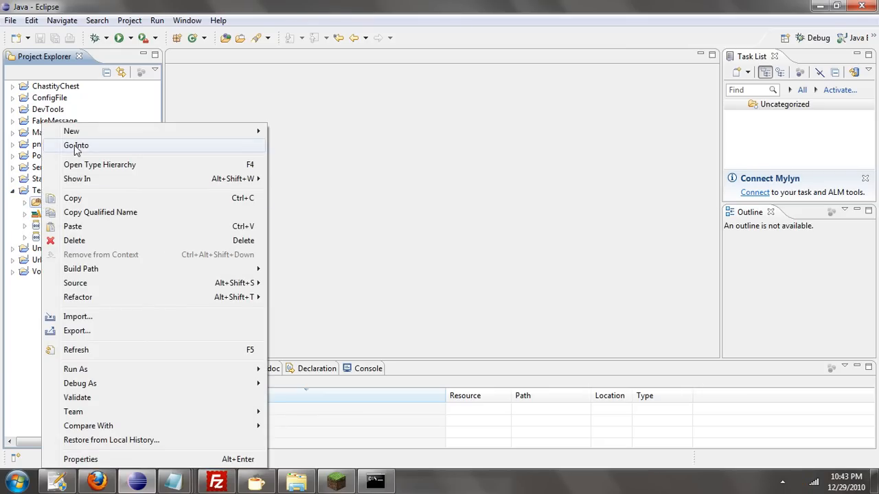
{"action": "left_click", "coordinate": [72, 132]}
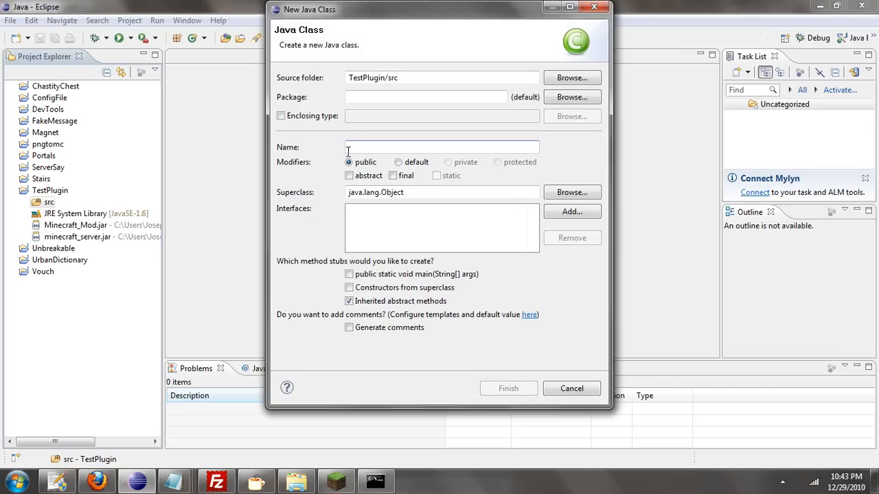
{"action": "type", "text": "TPListen"}
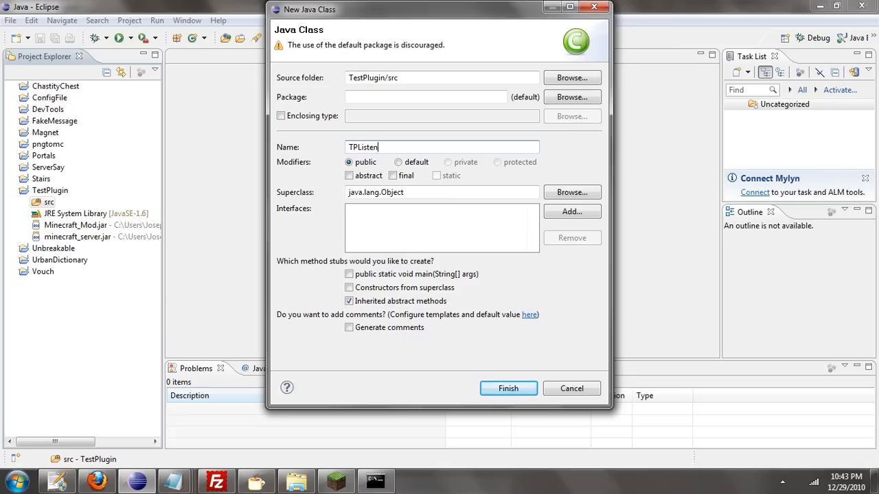
{"action": "left_click", "coordinate": [508, 387]}
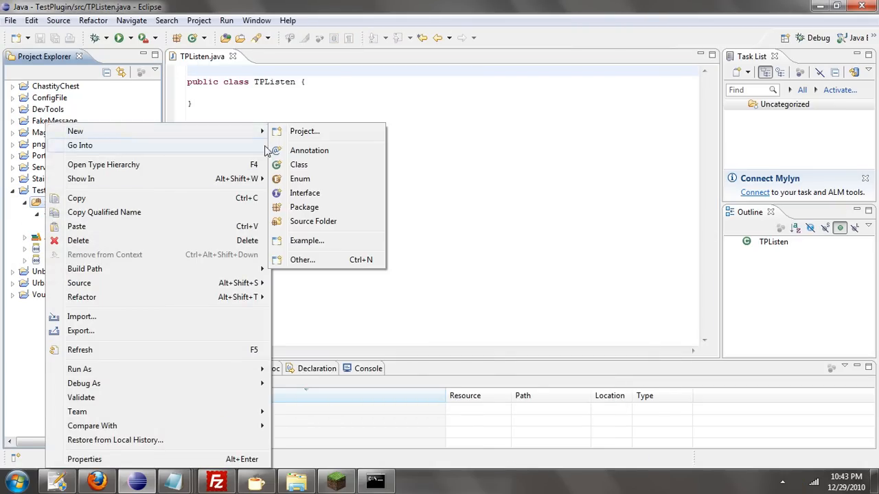
- Create a second empty class TestPlugin in the same source folder
{"action": "left_click", "coordinate": [300, 165]}
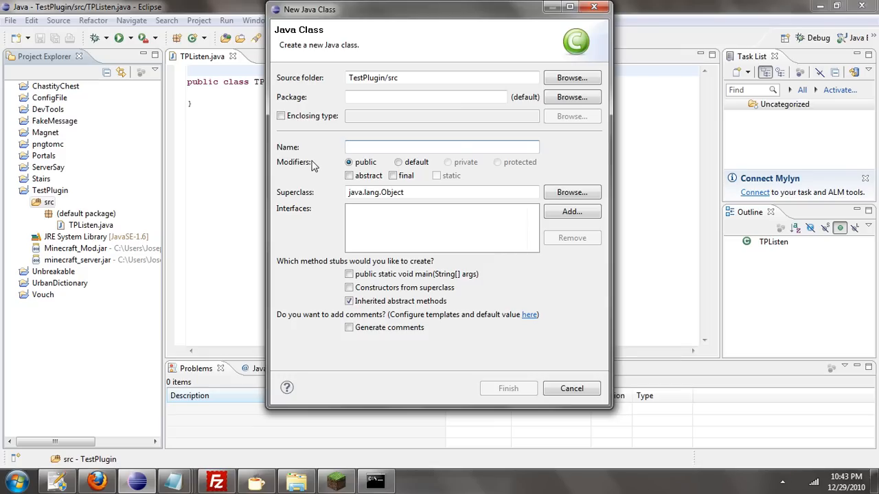
{"action": "type", "text": "TestPlugin"}
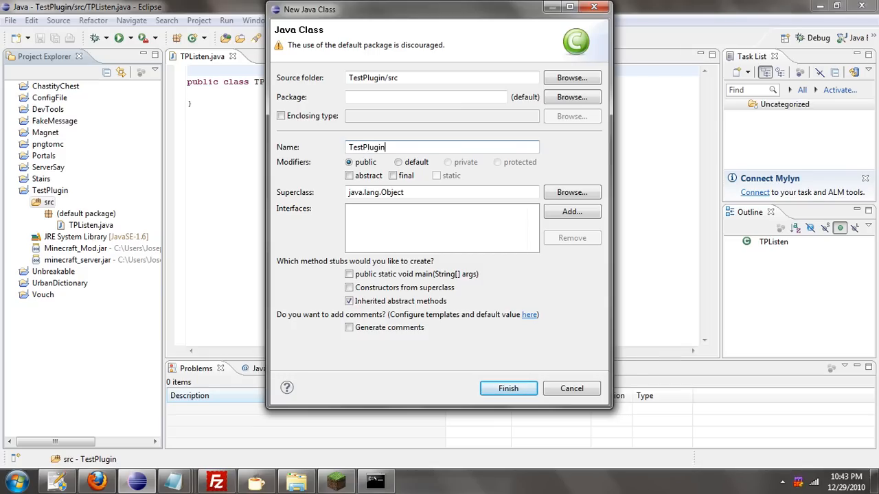
{"action": "left_click", "coordinate": [508, 387]}
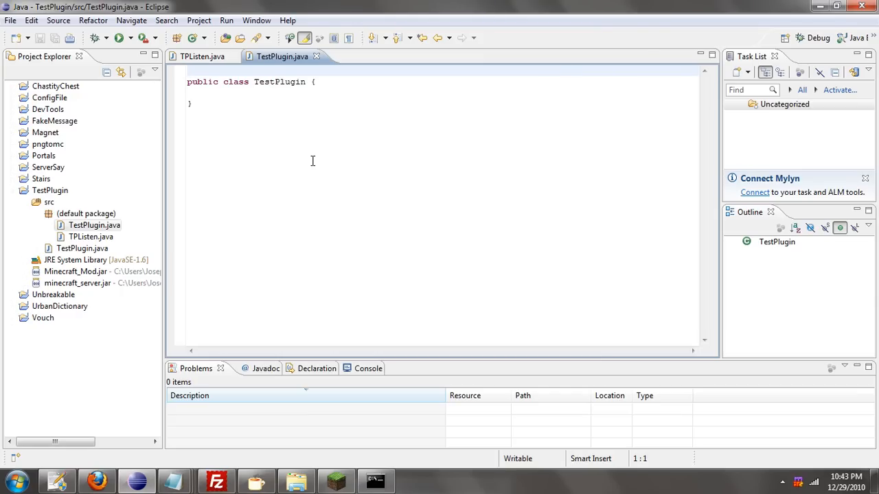
- Switch to Notepad++ showing the PluginName template code for reuse
{"action": "left_click", "coordinate": [189, 72]}
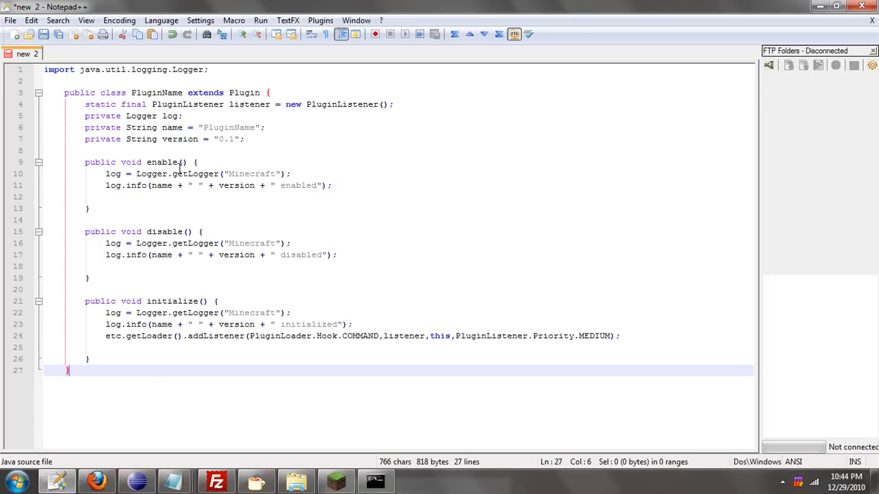
{"action": "mouse_move", "coordinate": [82, 459]}
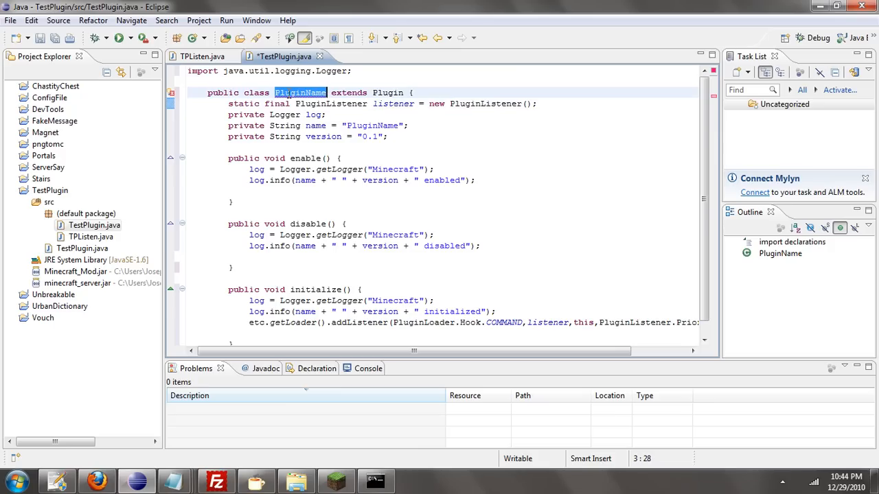
- Replace every PluginName with TestPlugin in the pasted code using find and replace
{"action": "key", "text": "ctrl+f"}
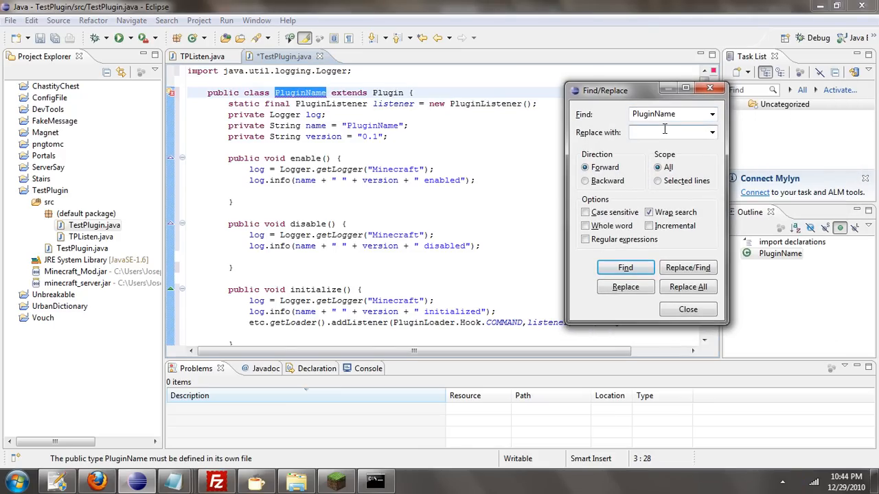
{"action": "type", "text": "T"}
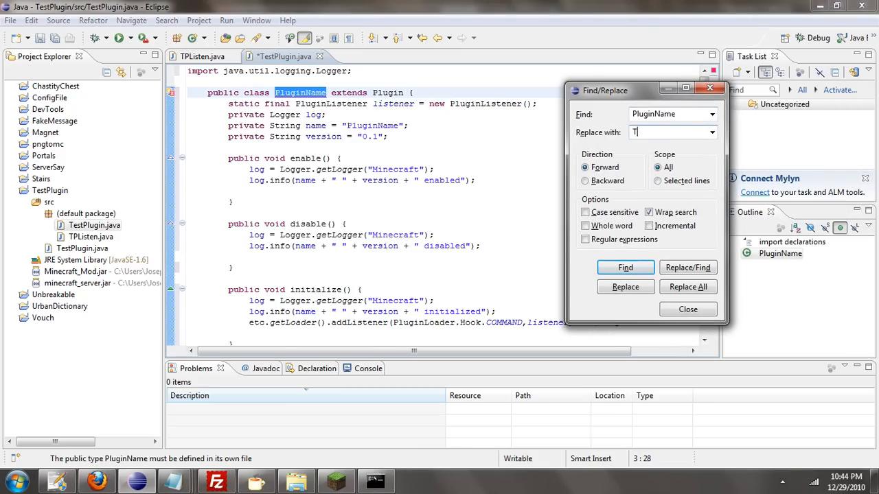
{"action": "type", "text": "estPlugin"}
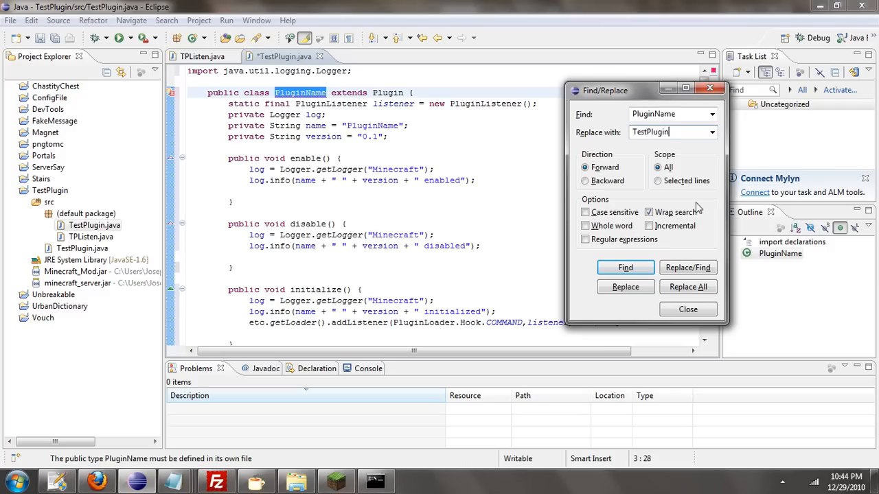
{"action": "left_click", "coordinate": [686, 286]}
{"action": "type", "text": "Listener"}
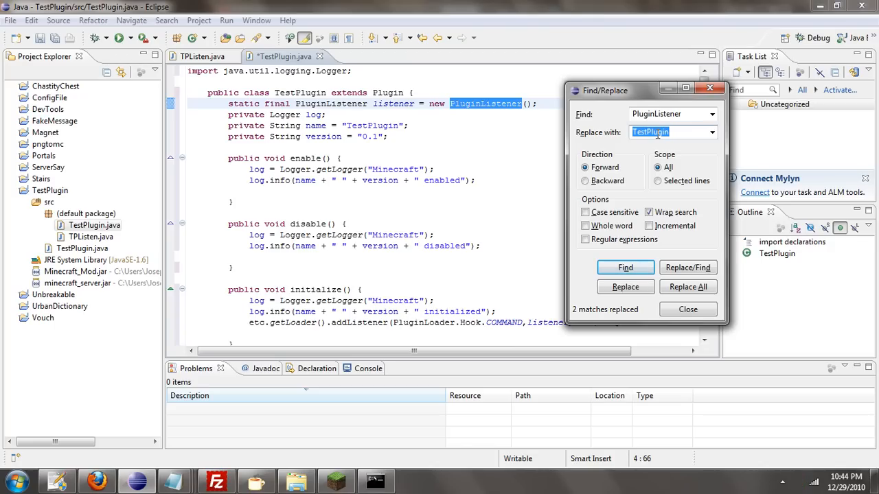
- Replace every PluginListener with TPListen and dismiss the find dialog
{"action": "type", "text": "TPListen"}
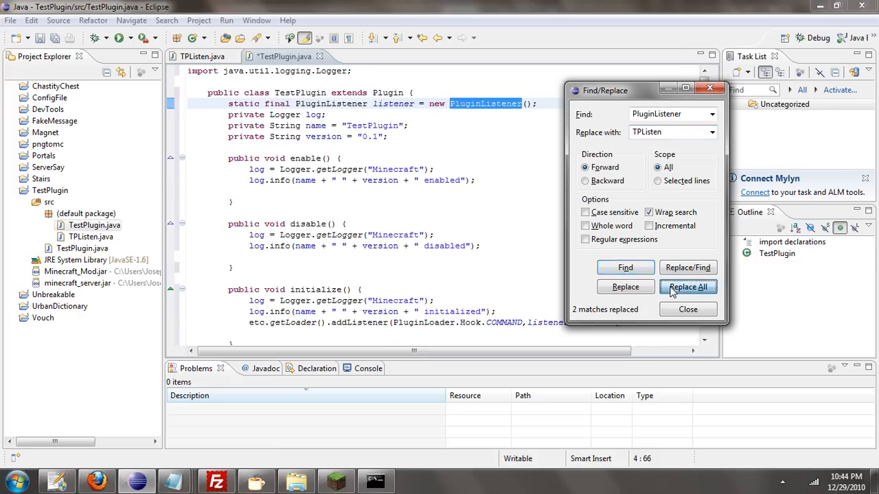
{"action": "left_click", "coordinate": [686, 287]}
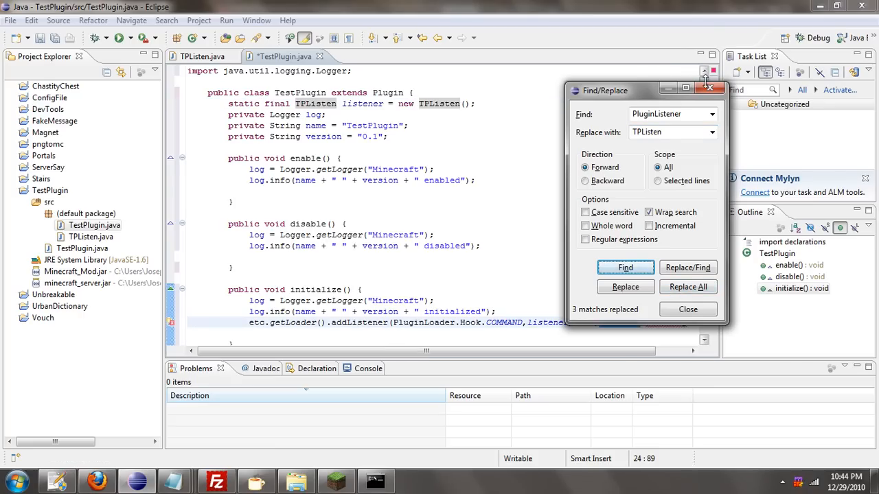
{"action": "left_click", "coordinate": [687, 309]}
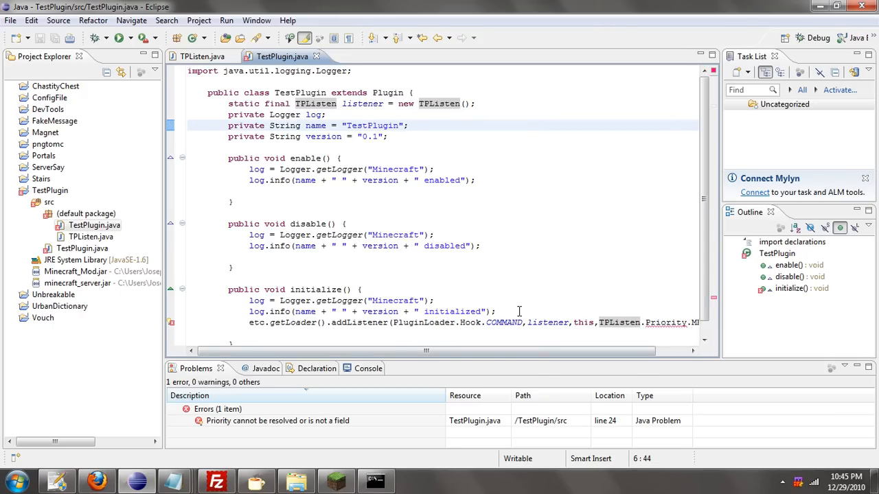
- Make TPListen extend PluginListener in TPListen.java
{"action": "left_click", "coordinate": [202, 56]}
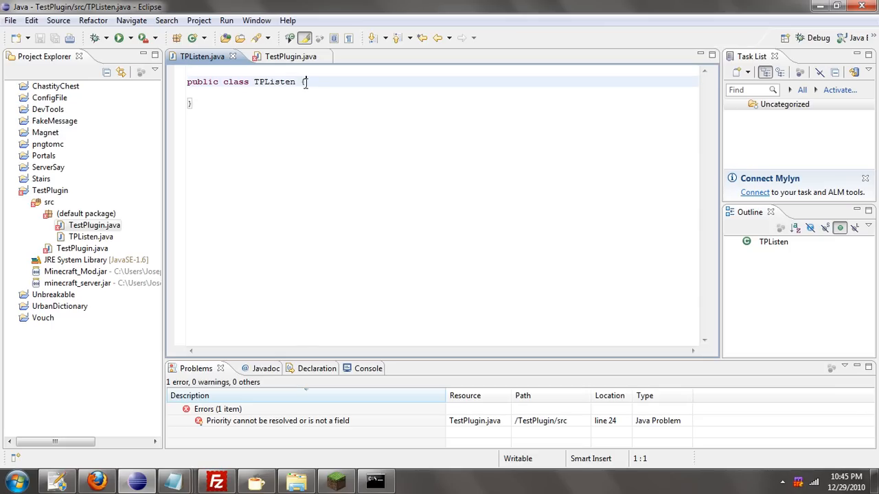
{"action": "type", "text": "extends P"}
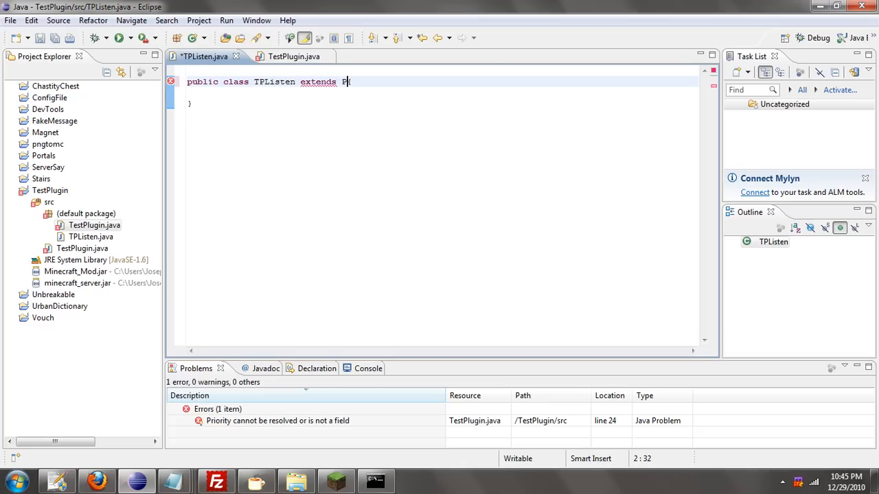
{"action": "type", "text": "luginListener"}
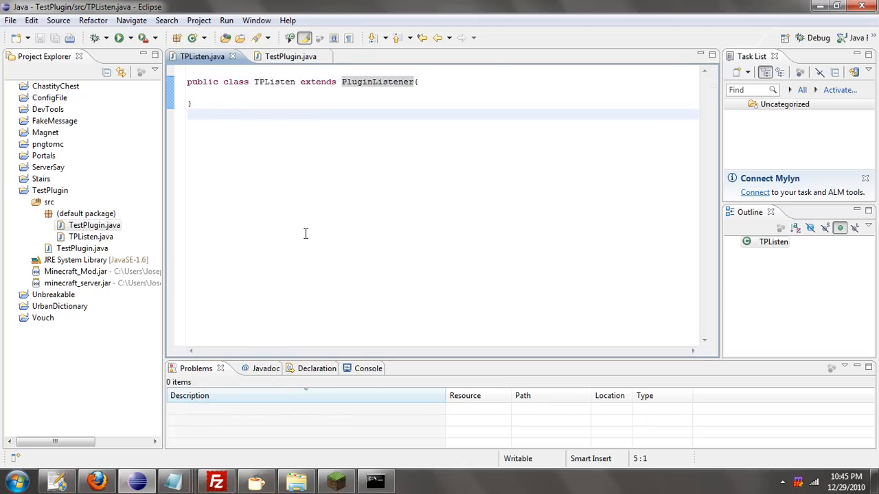
{"action": "right_click", "coordinate": [304, 237]}
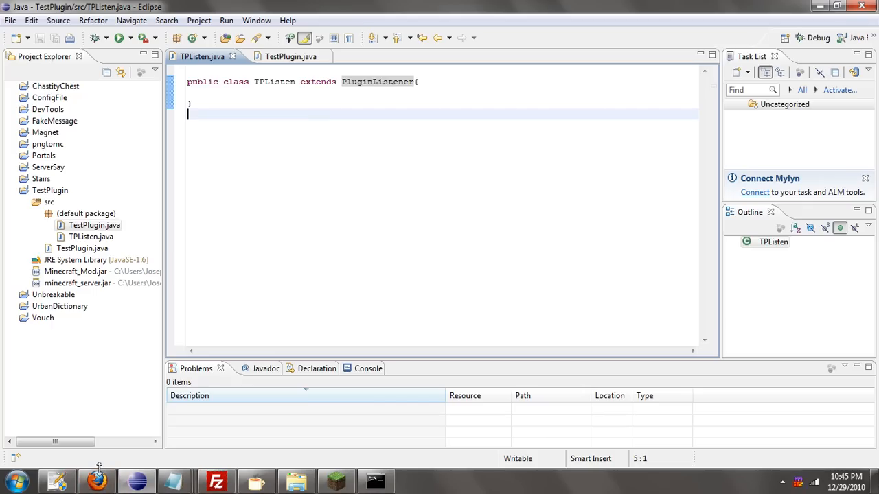
{"action": "left_click", "coordinate": [96, 480]}
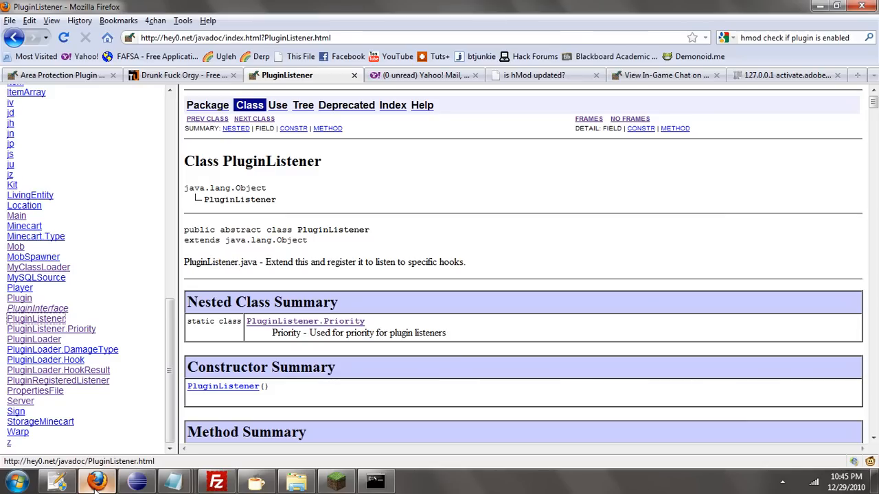
{"action": "mouse_move", "coordinate": [405, 346]}
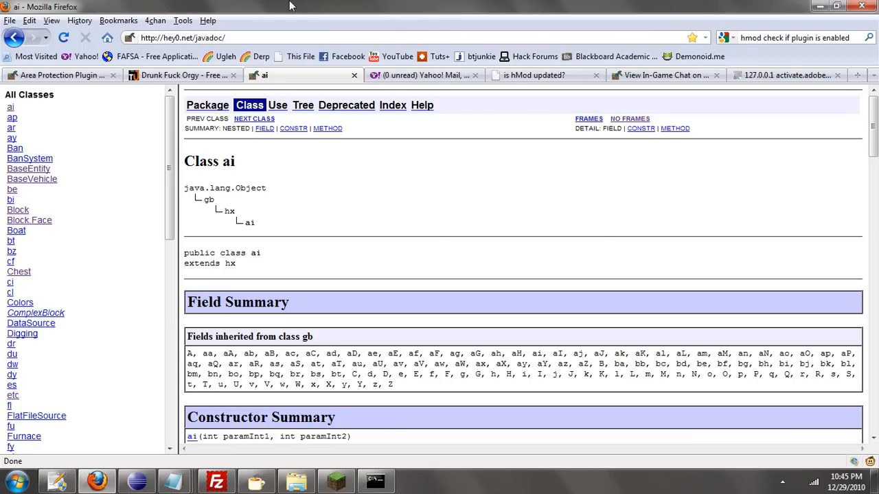
{"action": "scroll", "scroll_direction": "down", "scroll_amount": 3}
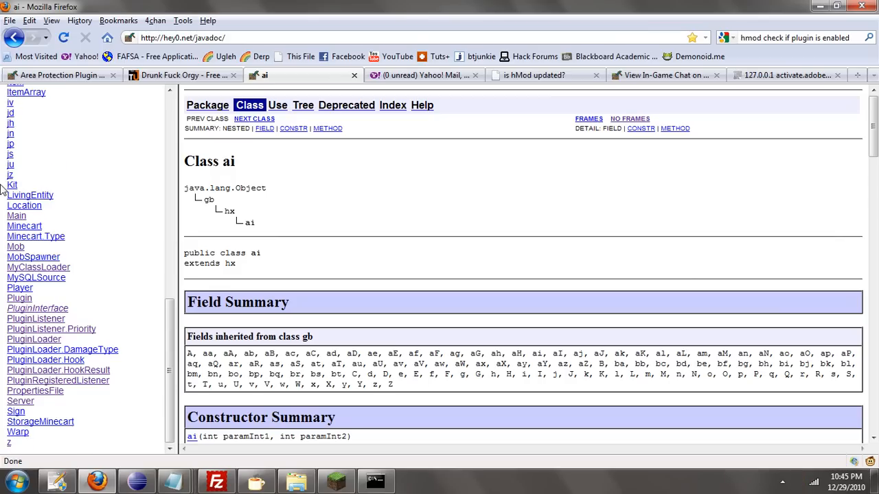
{"action": "mouse_move", "coordinate": [37, 308]}
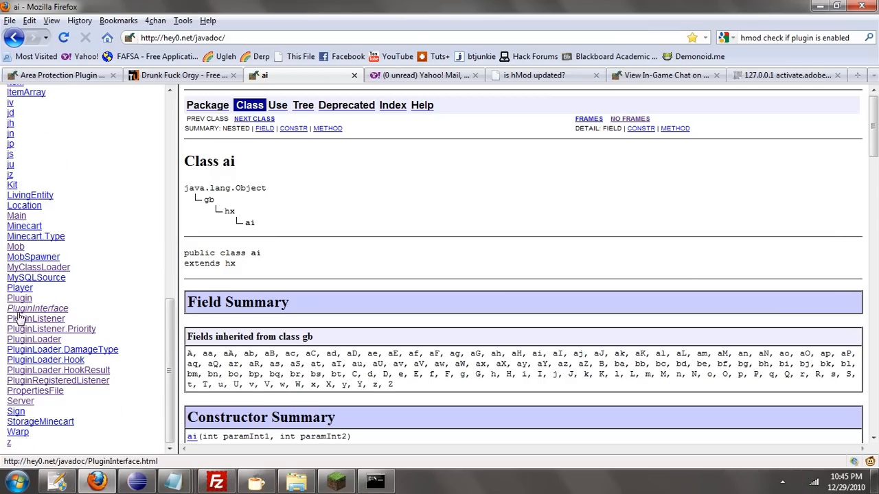
{"action": "left_click", "coordinate": [37, 308]}
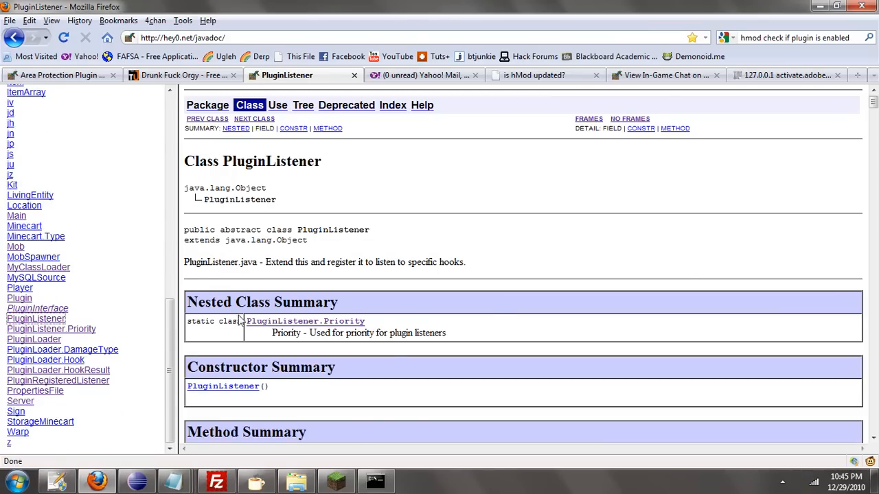
{"action": "scroll", "scroll_direction": "down", "scroll_amount": 3}
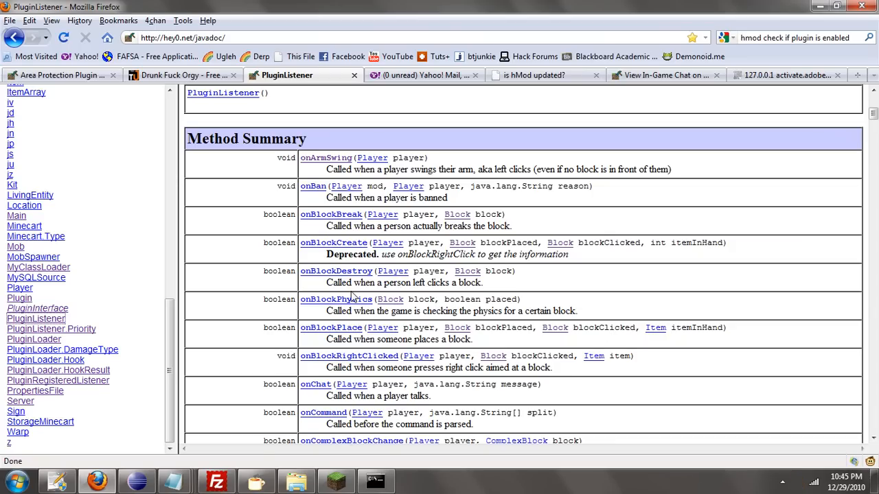
{"action": "mouse_move", "coordinate": [308, 184]}
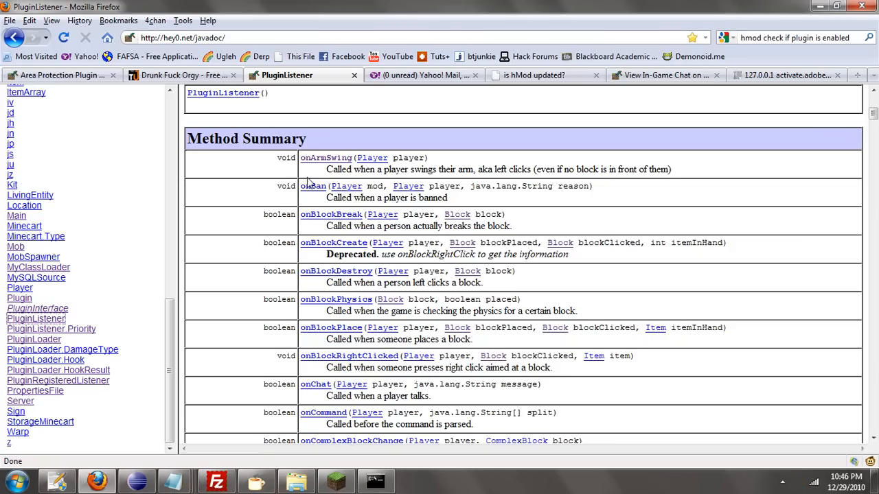
{"action": "scroll", "scroll_direction": "down", "scroll_amount": 3}
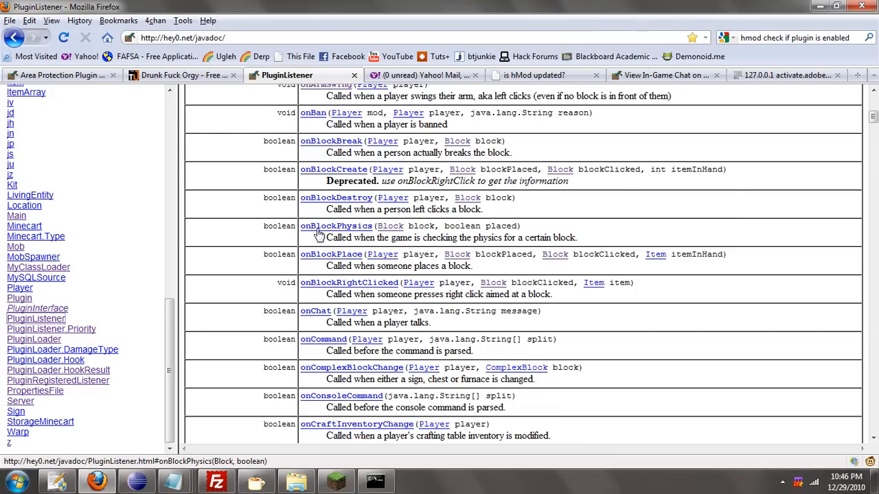
{"action": "mouse_move", "coordinate": [319, 233]}
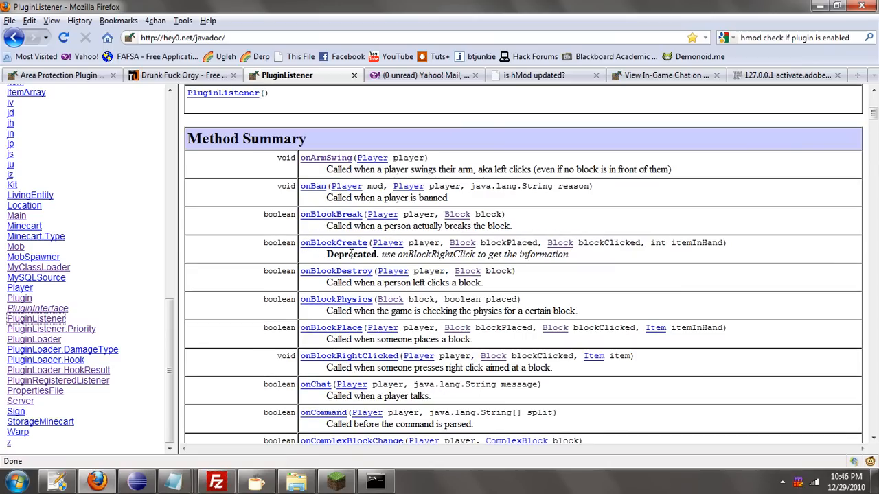
{"action": "mouse_move", "coordinate": [331, 215]}
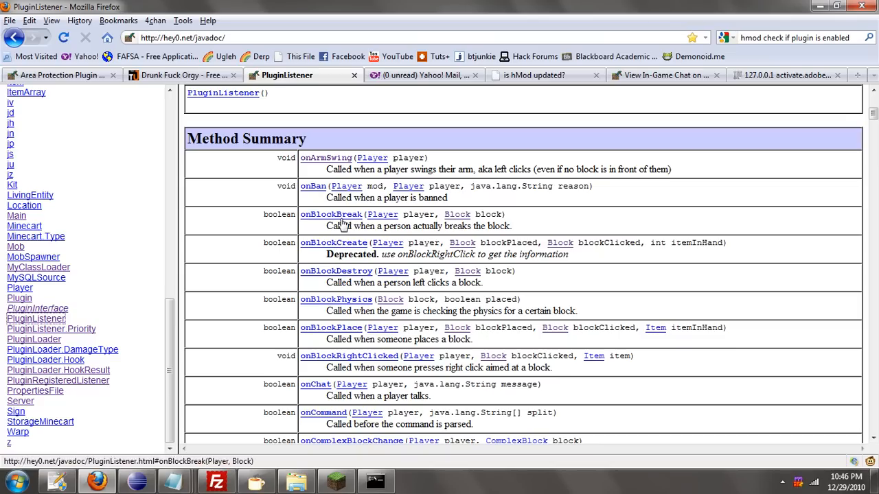
{"action": "mouse_move", "coordinate": [331, 326]}
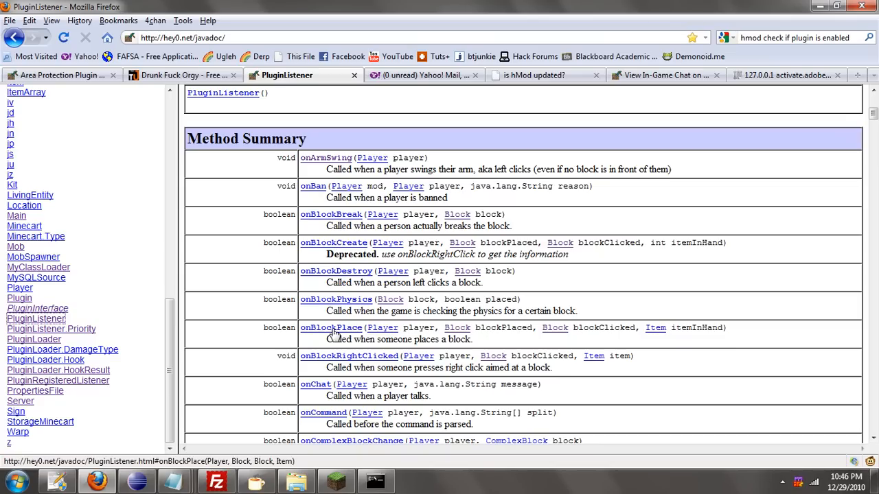
{"action": "mouse_move", "coordinate": [293, 341]}
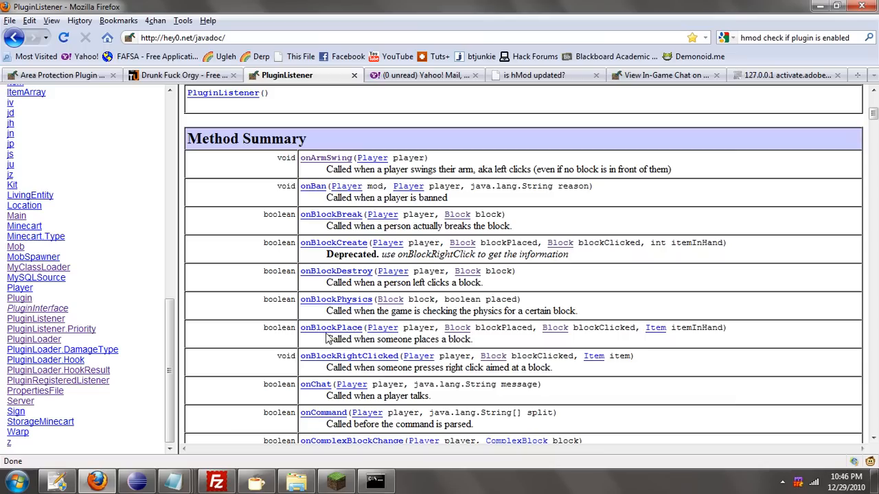
{"action": "double_click", "coordinate": [279, 327]}
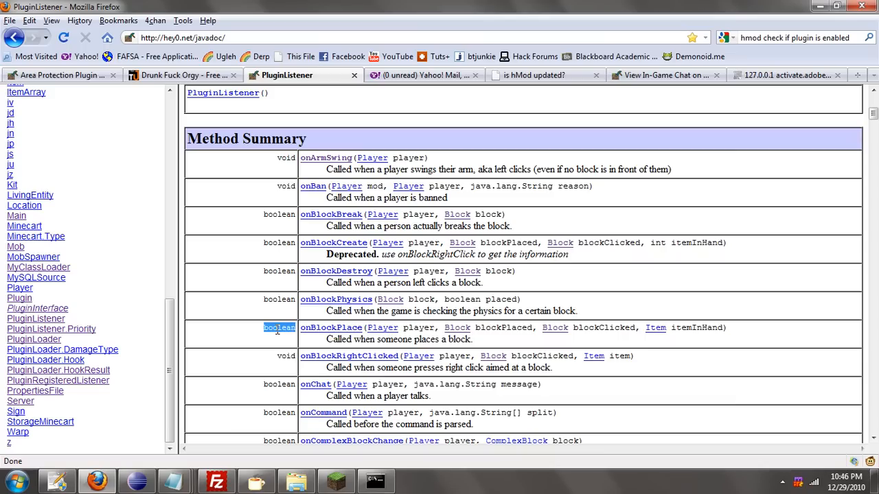
{"action": "mouse_move", "coordinate": [271, 338]}
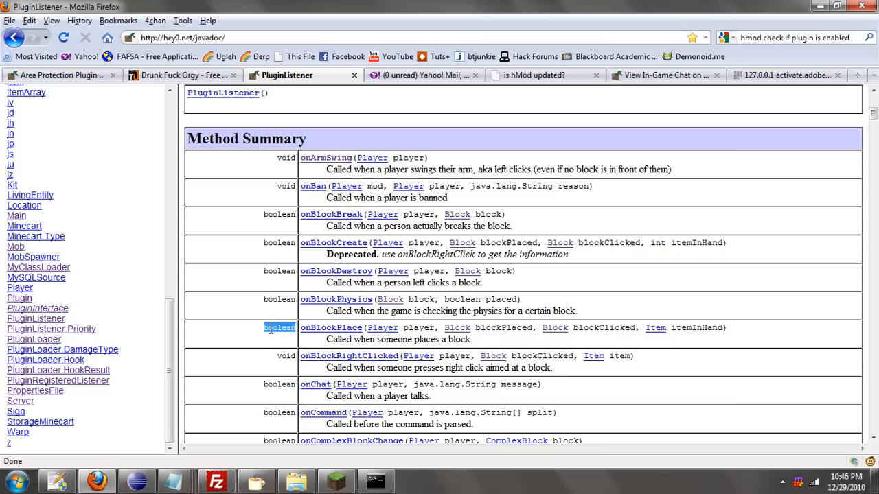
{"action": "scroll", "scroll_direction": "down", "scroll_amount": 3}
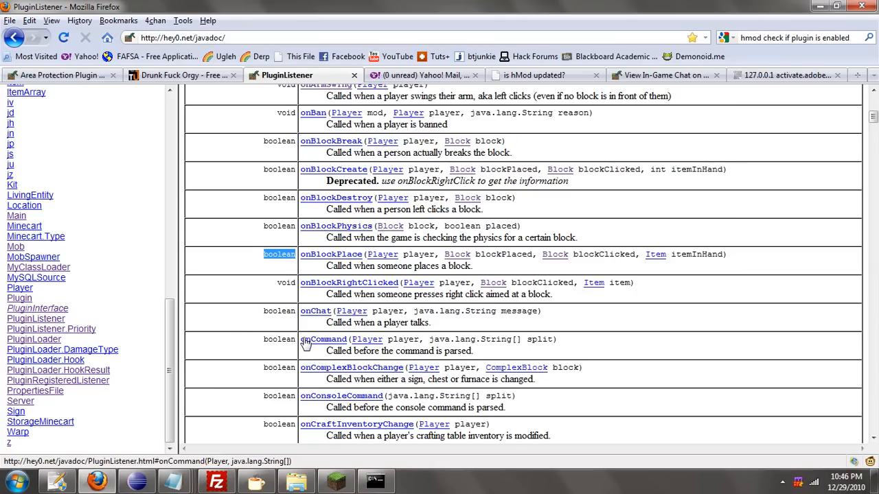
{"action": "mouse_move", "coordinate": [305, 343]}
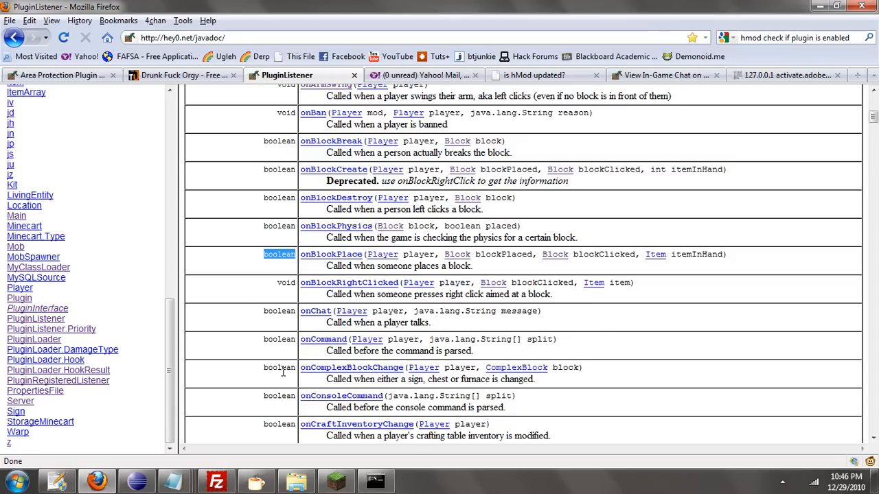
{"action": "mouse_move", "coordinate": [282, 377]}
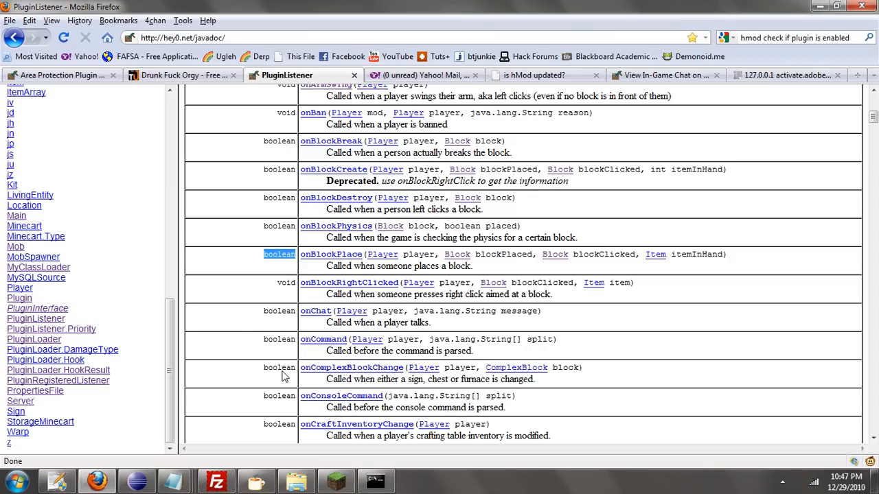
{"action": "mouse_move", "coordinate": [286, 383]}
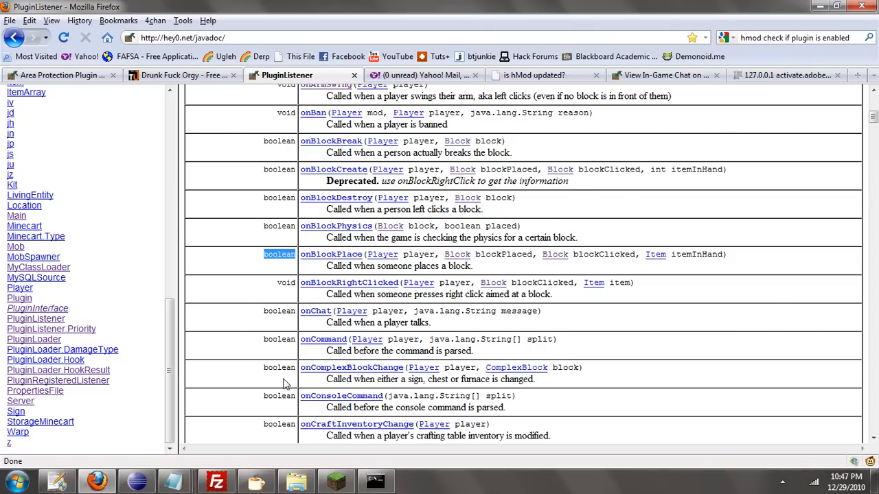
{"action": "scroll", "scroll_direction": "down", "scroll_amount": 3}
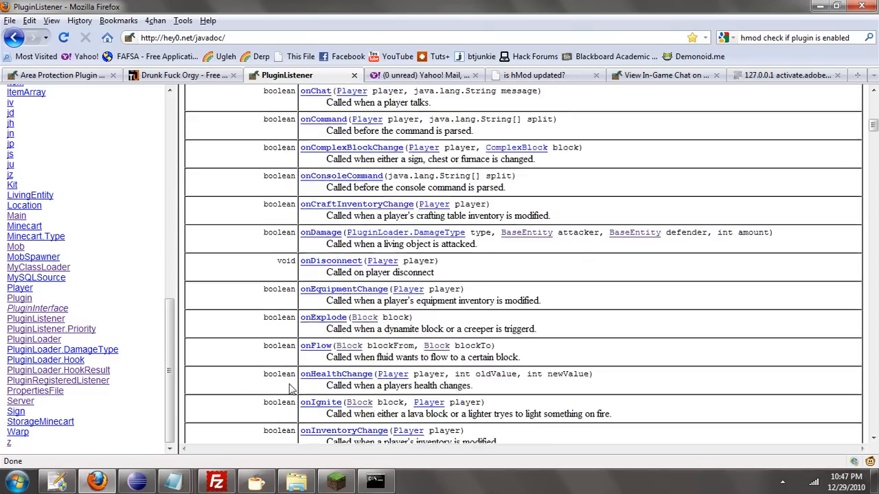
{"action": "scroll", "scroll_direction": "down", "scroll_amount": 3}
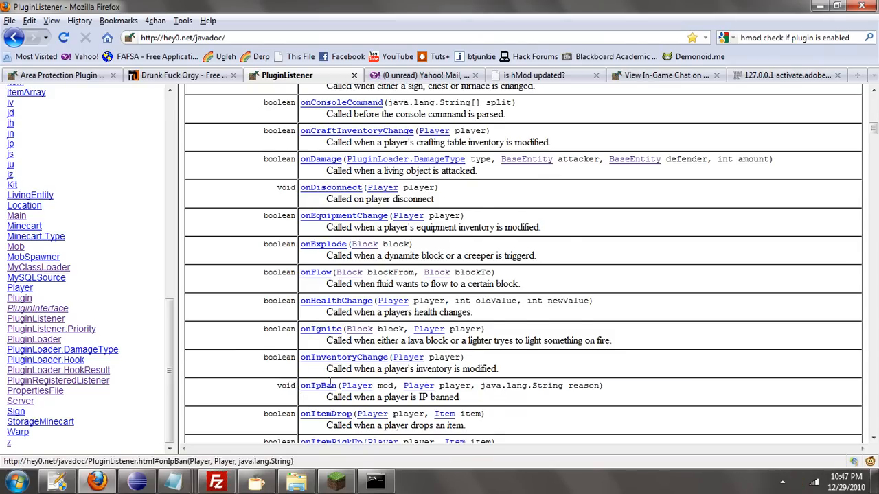
{"action": "scroll", "scroll_direction": "down", "scroll_amount": 3}
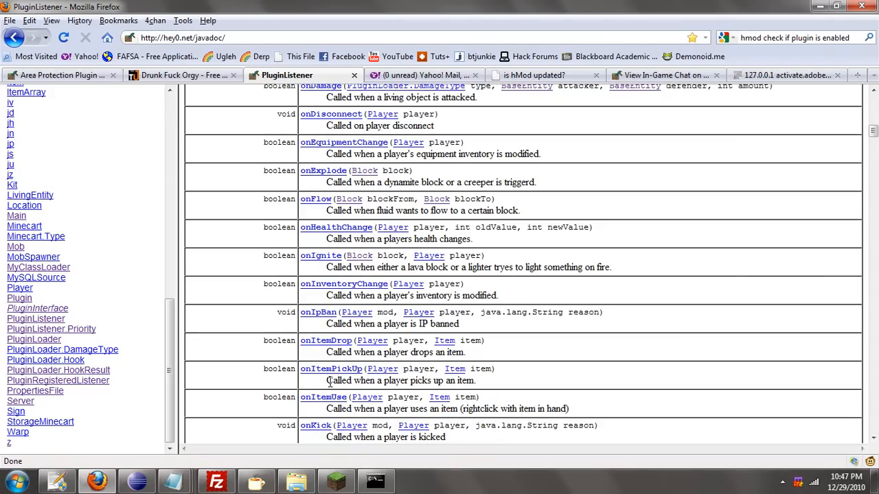
{"action": "scroll", "scroll_direction": "down", "scroll_amount": 3}
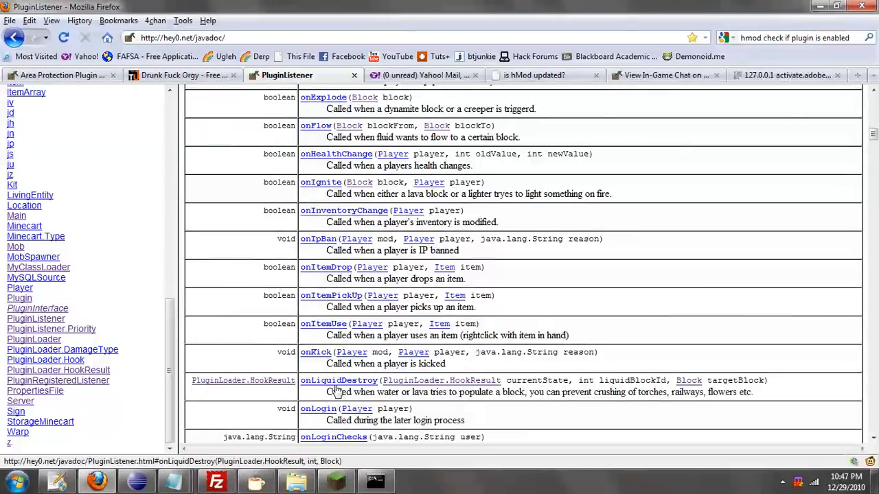
{"action": "scroll", "scroll_direction": "down", "scroll_amount": 3}
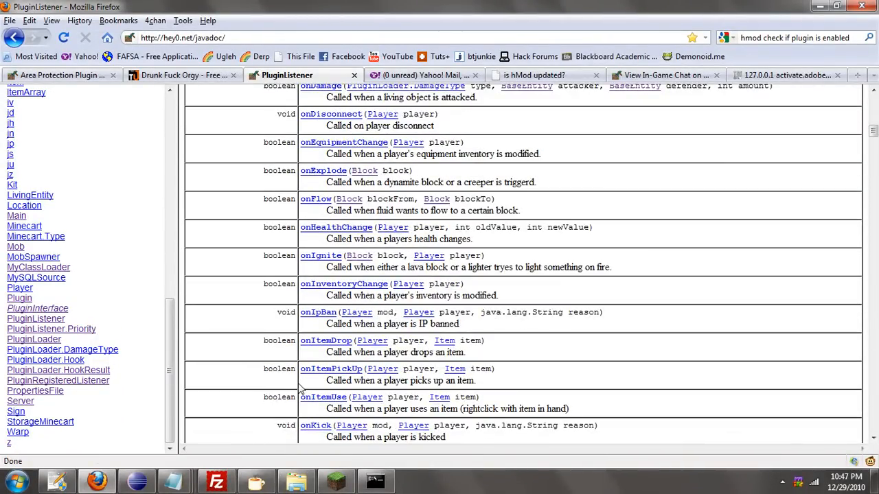
{"action": "mouse_move", "coordinate": [293, 389]}
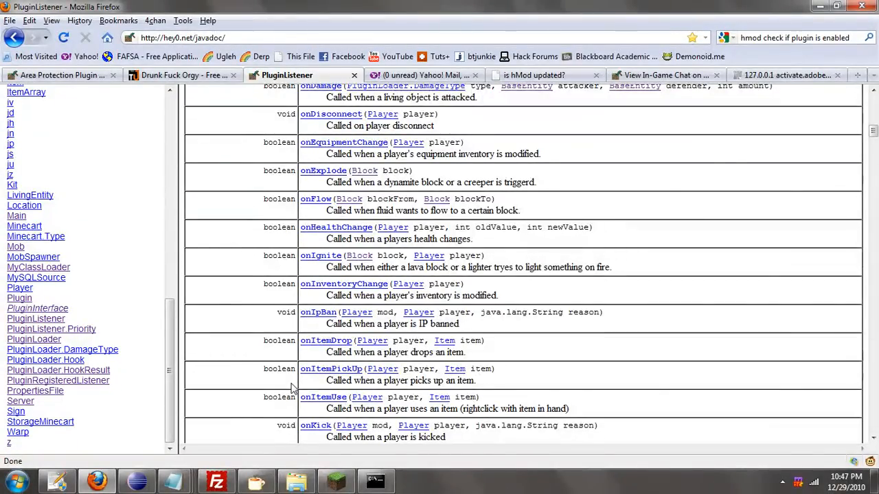
{"action": "scroll", "scroll_direction": "up", "scroll_amount": 3}
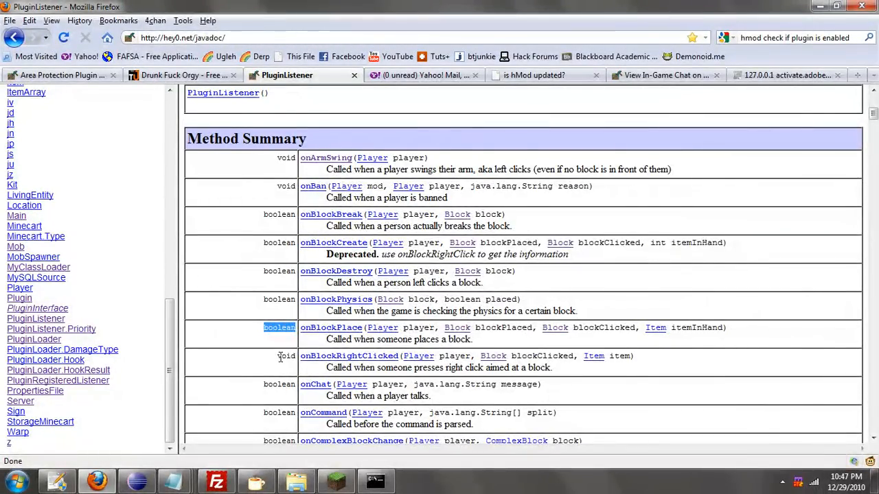
{"action": "scroll", "scroll_direction": "down", "scroll_amount": 3}
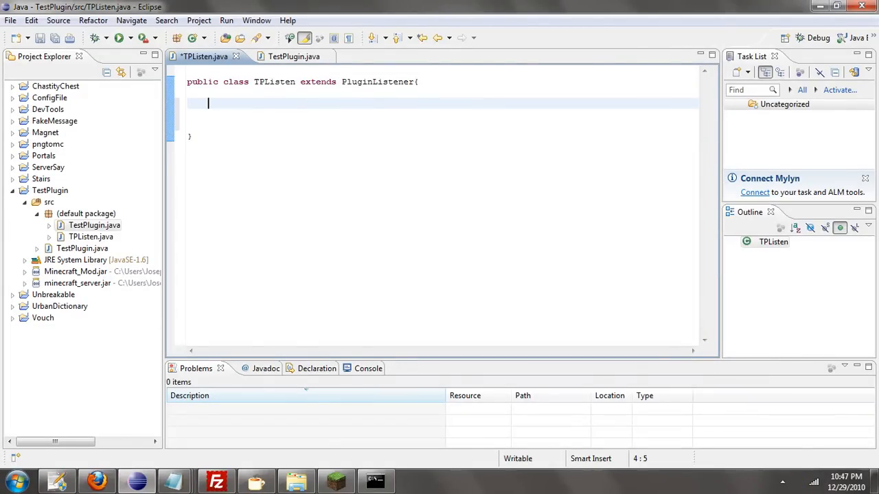
- Write the declaration public boolean onCommand(Player player, java.lang.String[] split) in TPListen
{"action": "type", "text": "public"}
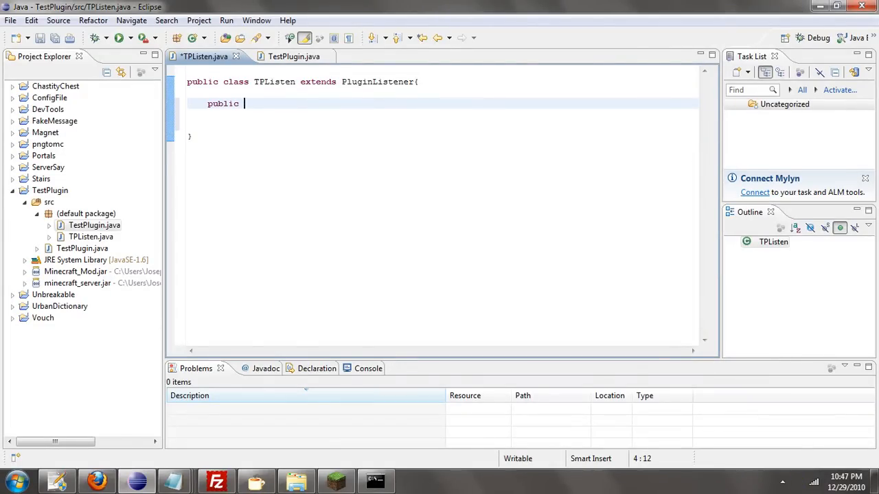
{"action": "type", "text": "boolean"}
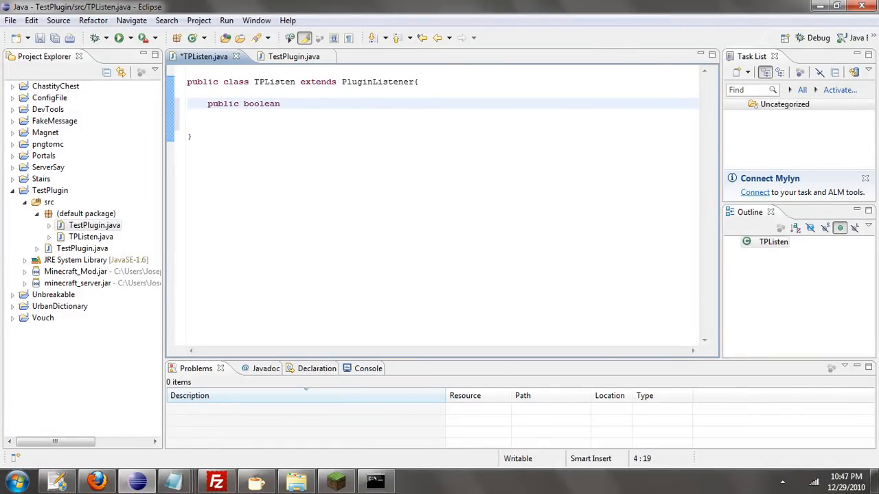
{"action": "type", "text": "onCommand(Player player, java.lang.String[] split) P"}
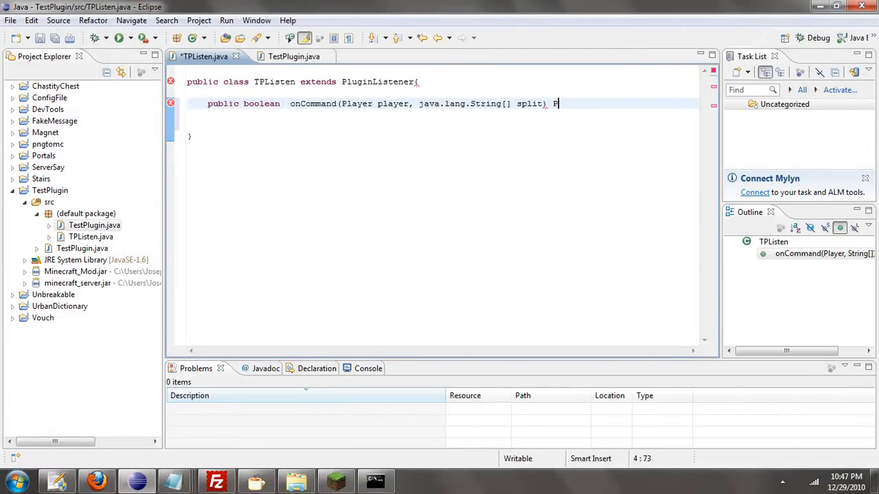